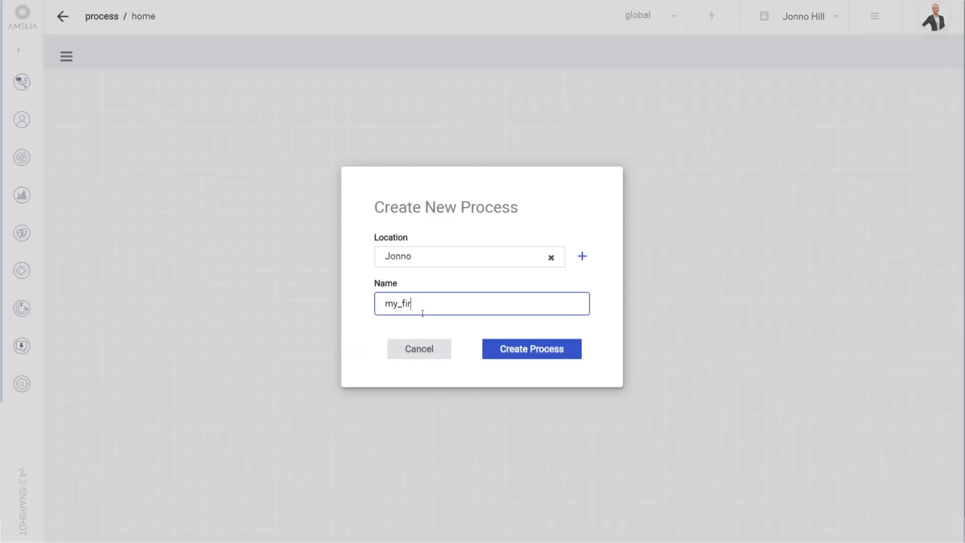
# Create the my_first_BPN process and finish its flow with an End Event
pyautogui.click(531, 348)
pyautogui.write('say "hi,')
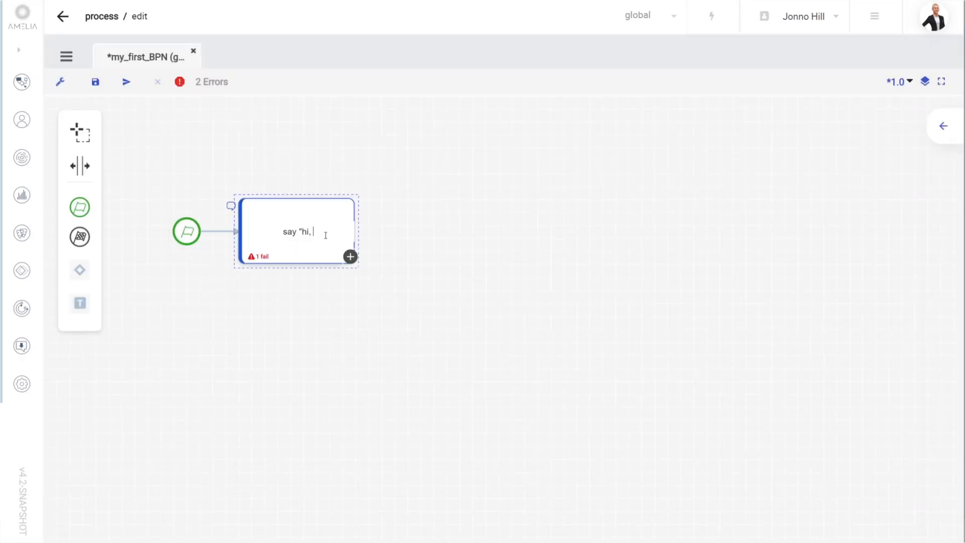
pyautogui.click(349, 257)
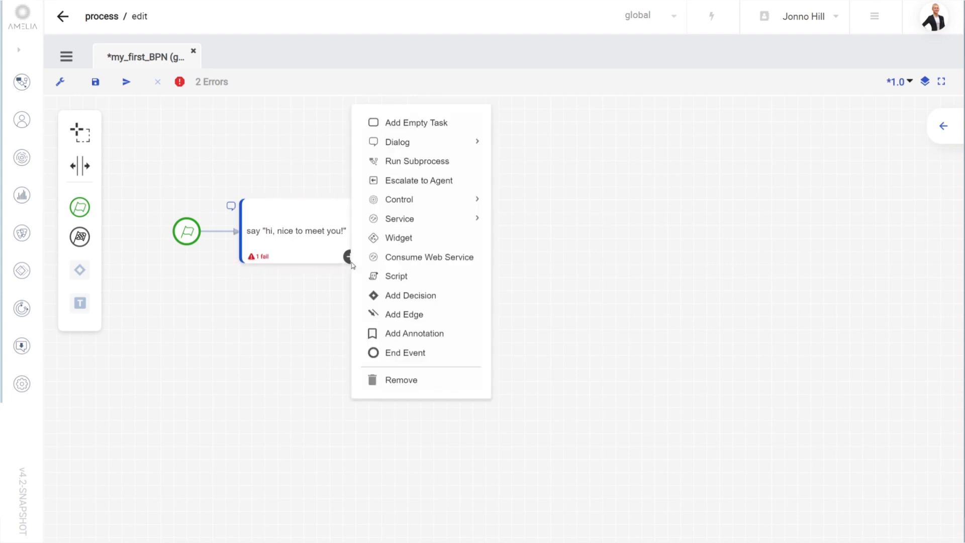
pyautogui.click(125, 81)
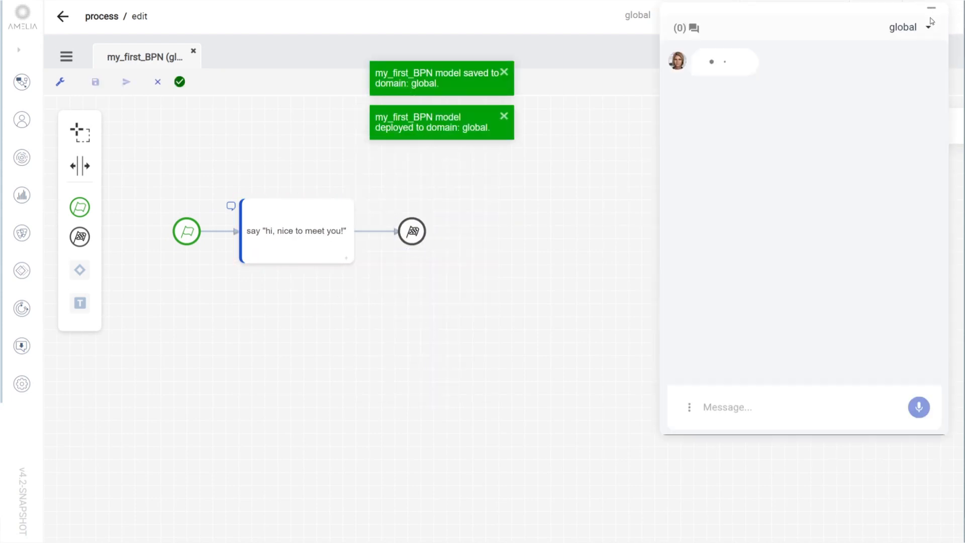
# Send 'run the workflow my_first_BPN' in the chat, then open the process library
pyautogui.write('run the workflow my_first_BPN')
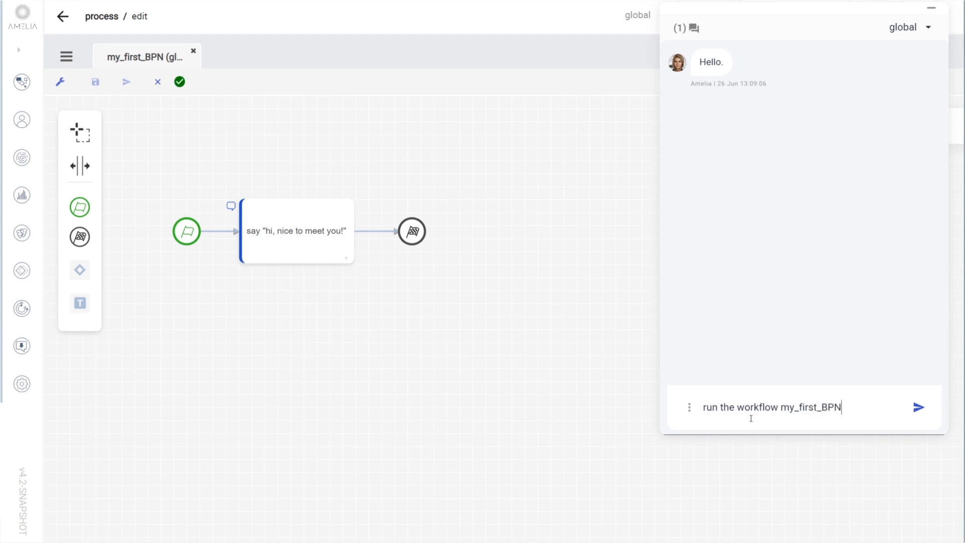
pyautogui.click(919, 406)
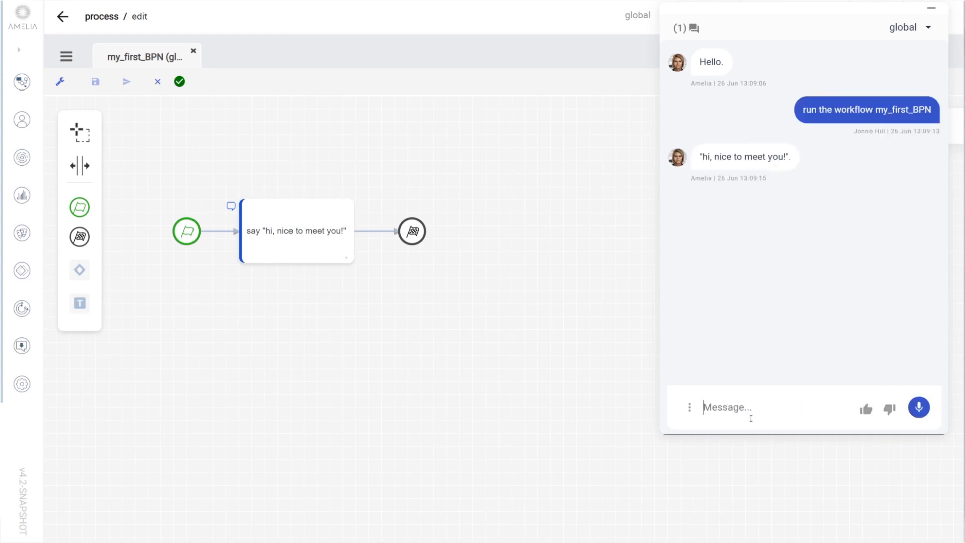
pyautogui.click(62, 16)
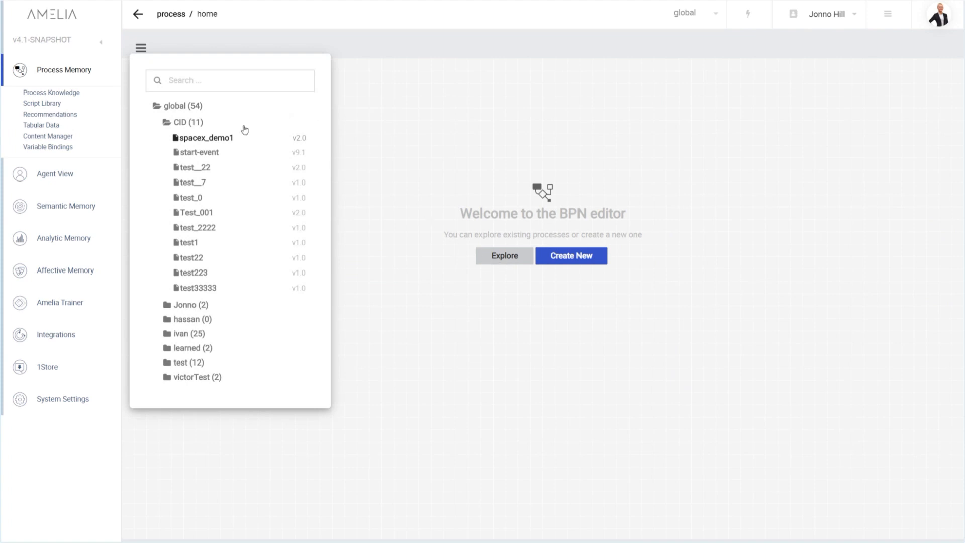
# Expand victorTest and create a process named new_process_ in the test folder
pyautogui.click(192, 376)
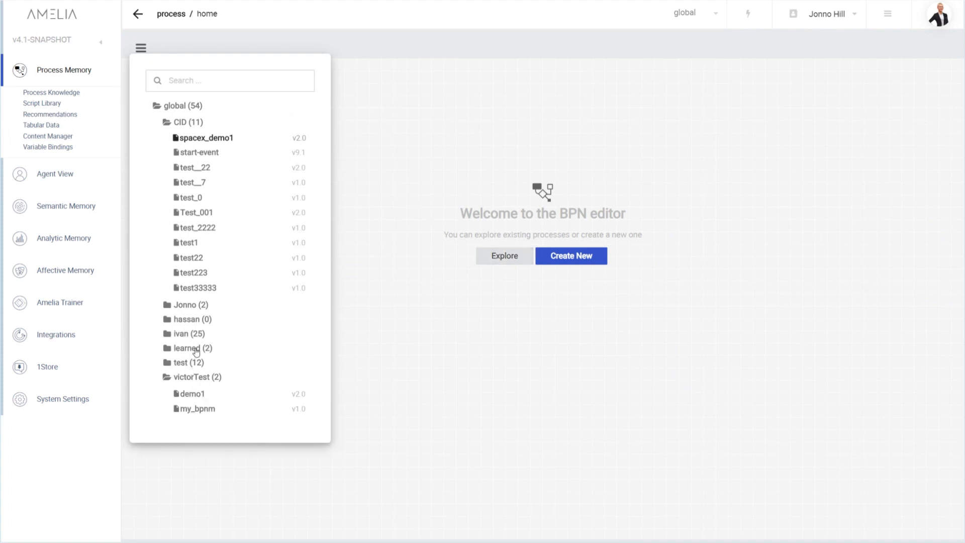
pyautogui.click(570, 255)
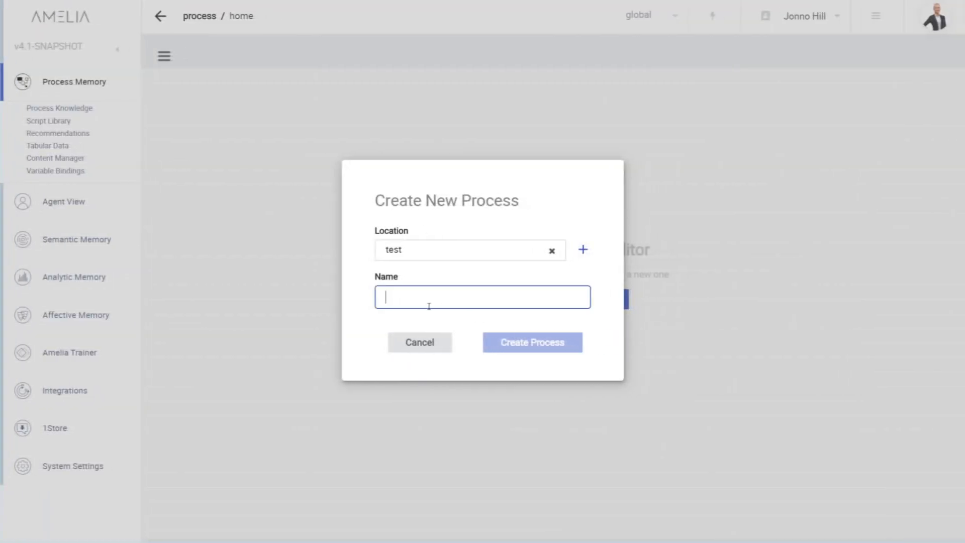
pyautogui.write('new_process_')
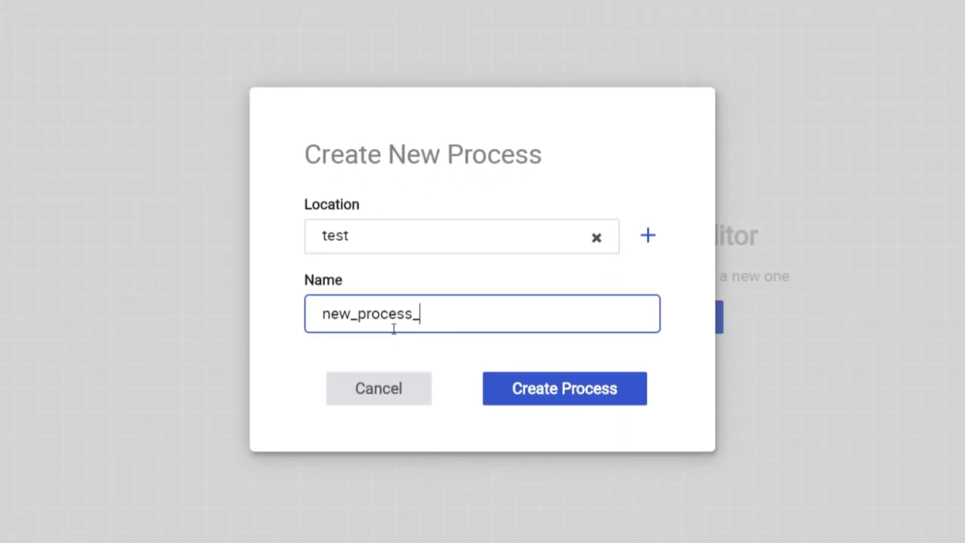
pyautogui.click(562, 388)
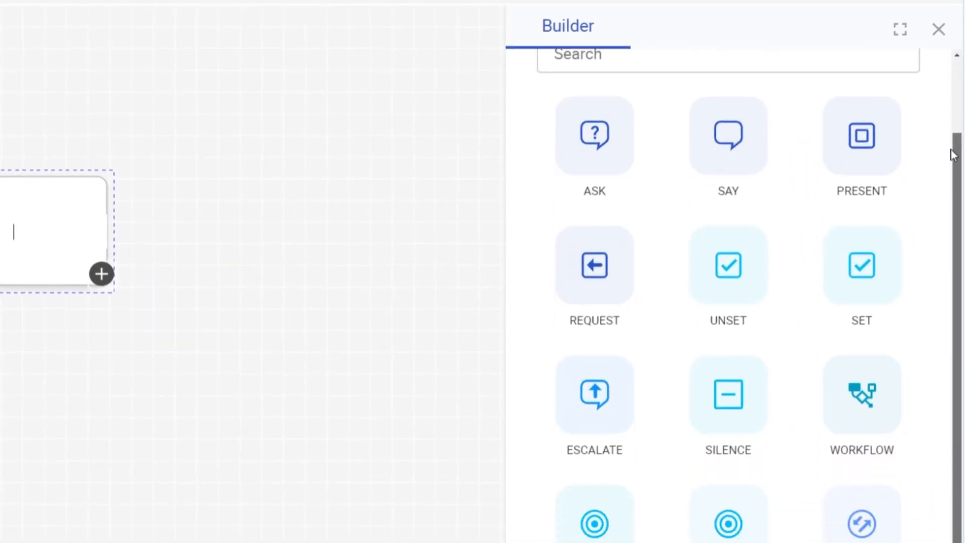
# Browse the Builder blocks and add a web service step after the start event
pyautogui.scroll(-3)
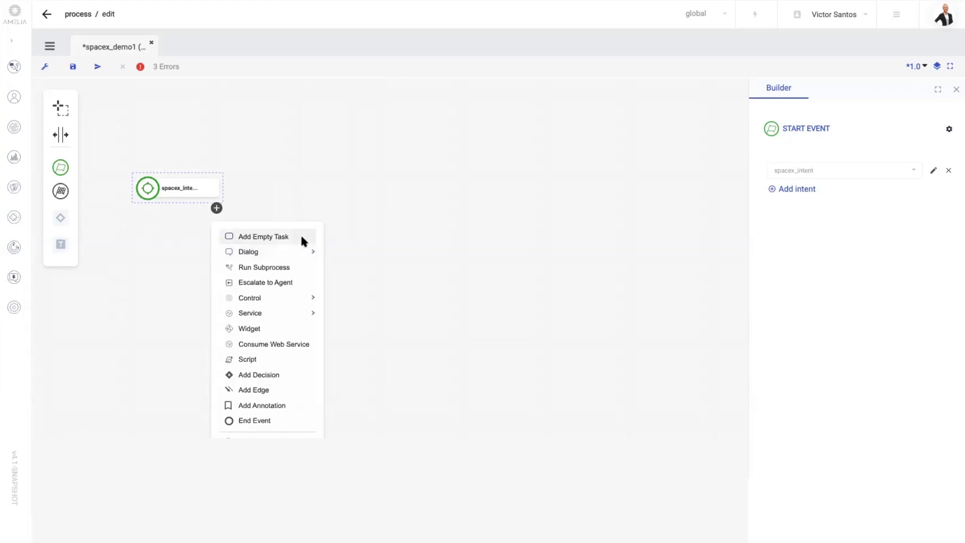
pyautogui.click(273, 344)
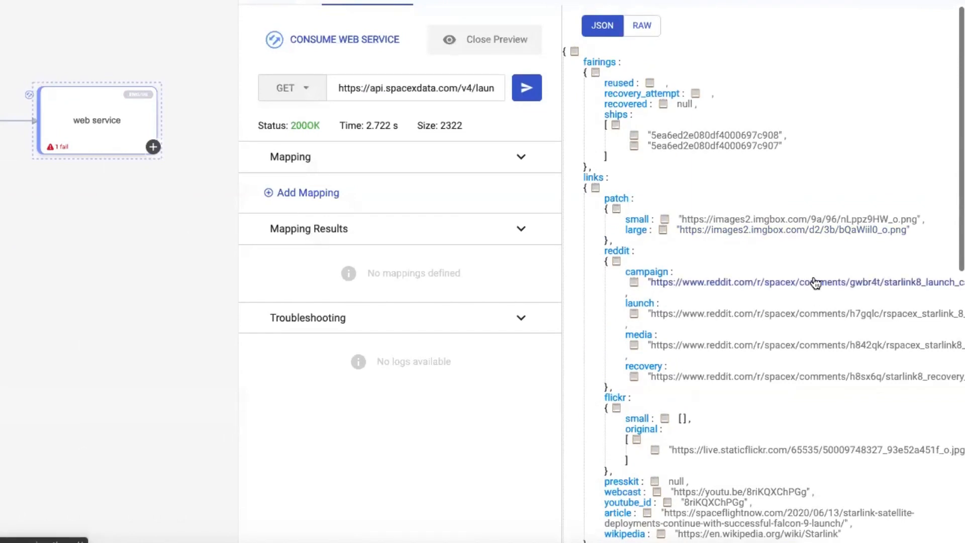
pyautogui.moveTo(793, 259)
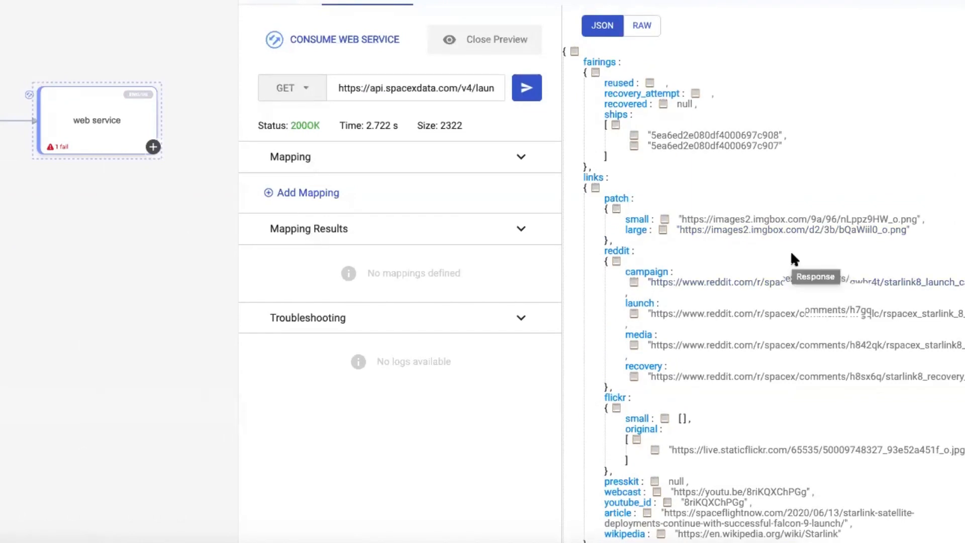
pyautogui.scroll(-3)
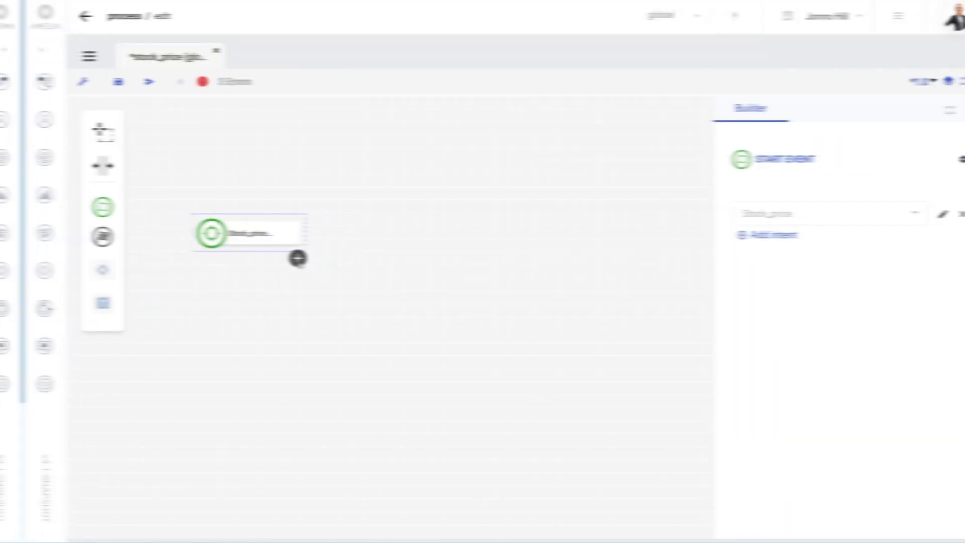
# Add a Say task after Stock_price using the hello response pool, then change the task type
pyautogui.click(299, 258)
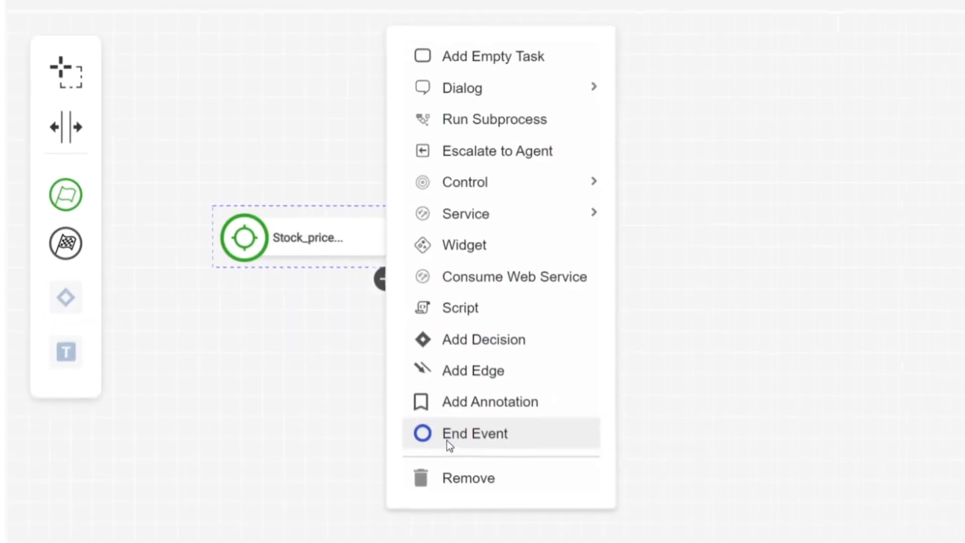
pyautogui.moveTo(497, 119)
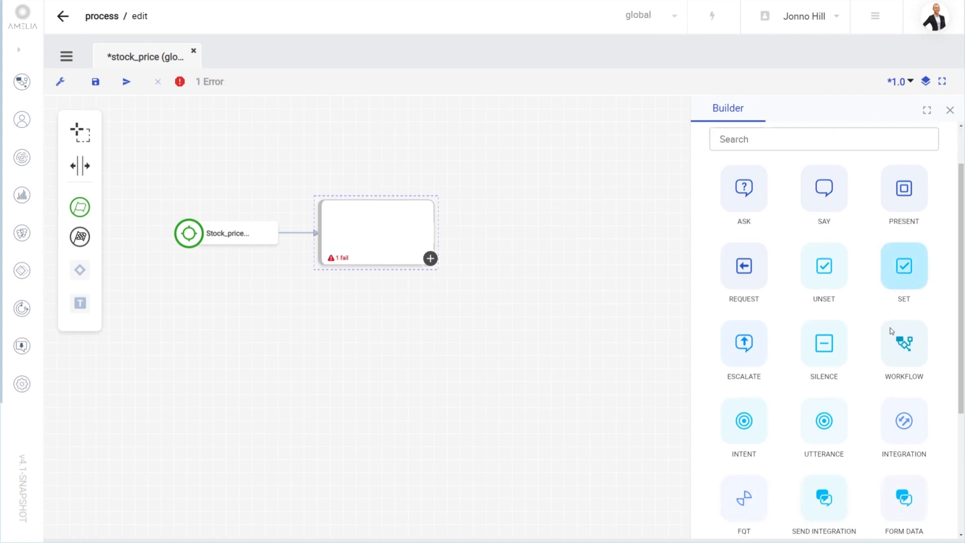
pyautogui.click(822, 189)
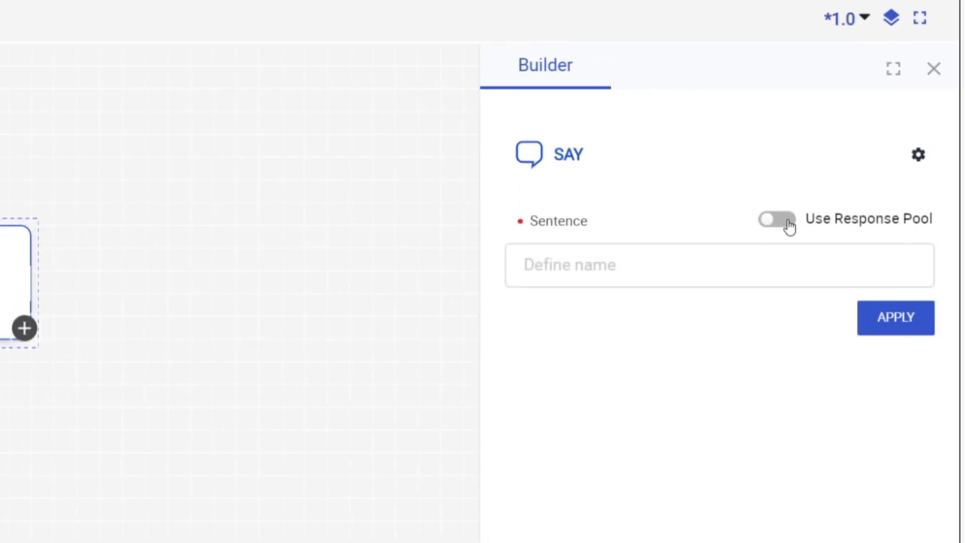
pyautogui.click(776, 220)
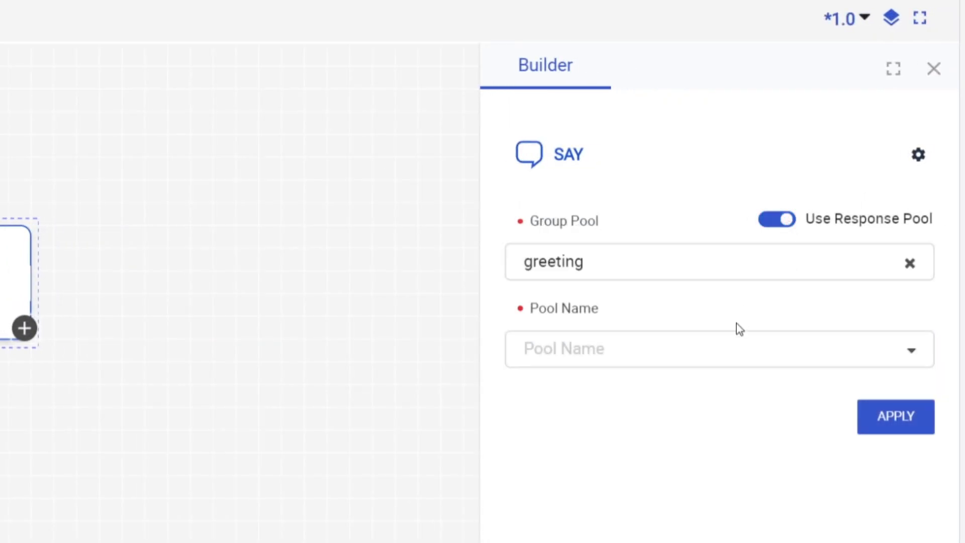
pyautogui.write('hello')
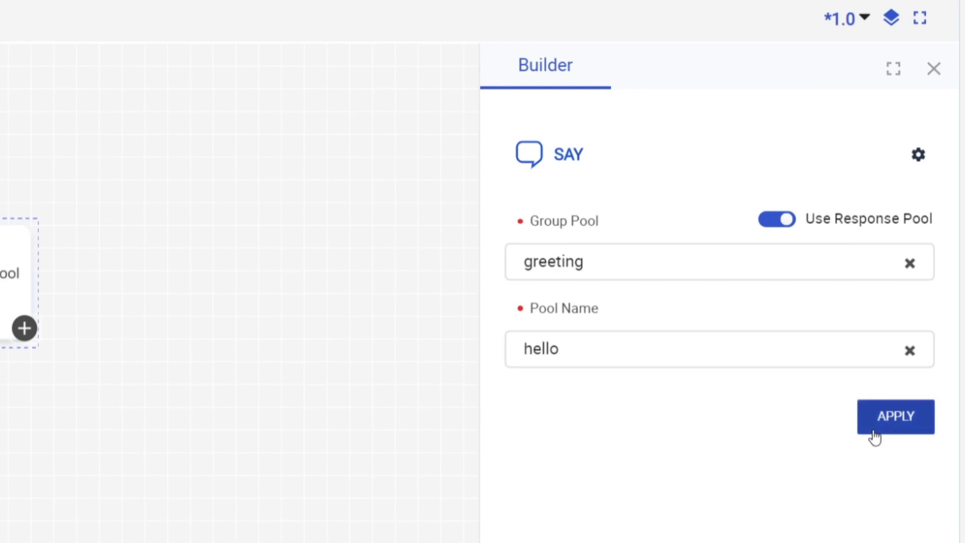
pyautogui.click(894, 416)
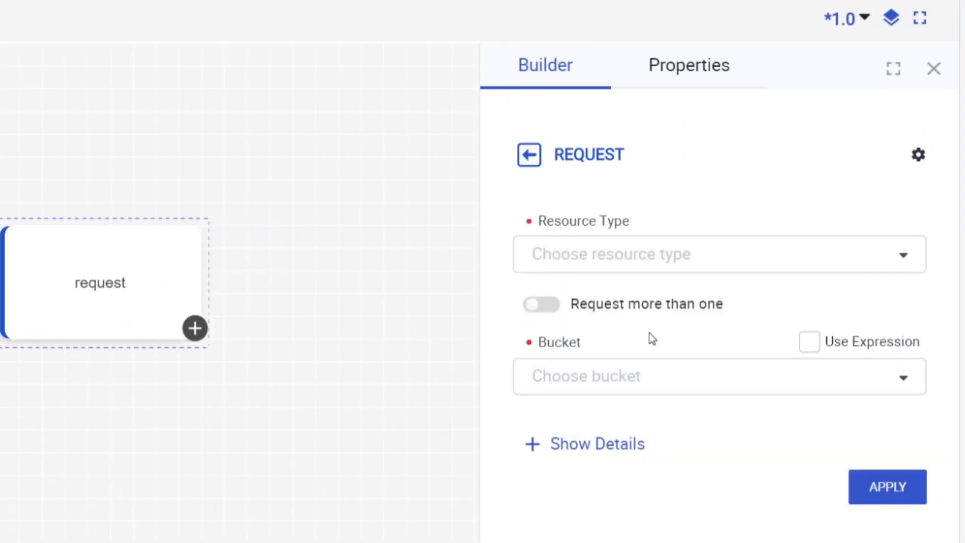
pyautogui.click(717, 253)
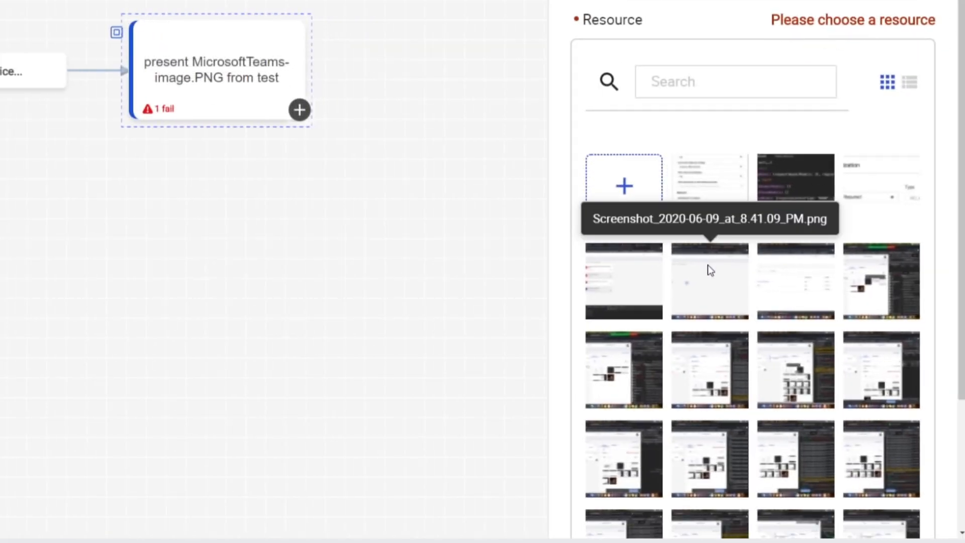
pyautogui.moveTo(794, 369)
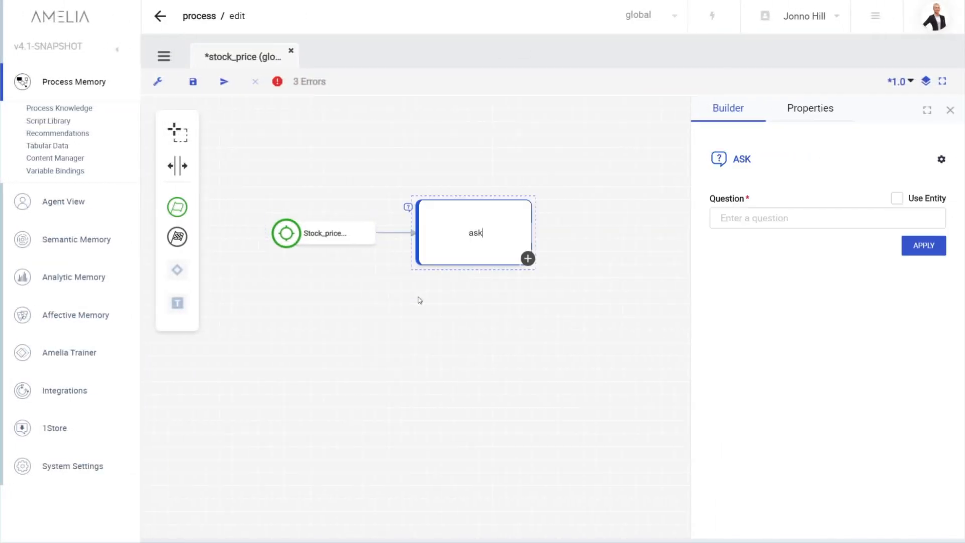
# List the two validation errors: missing outgoing edge and missing end event
pyautogui.click(896, 198)
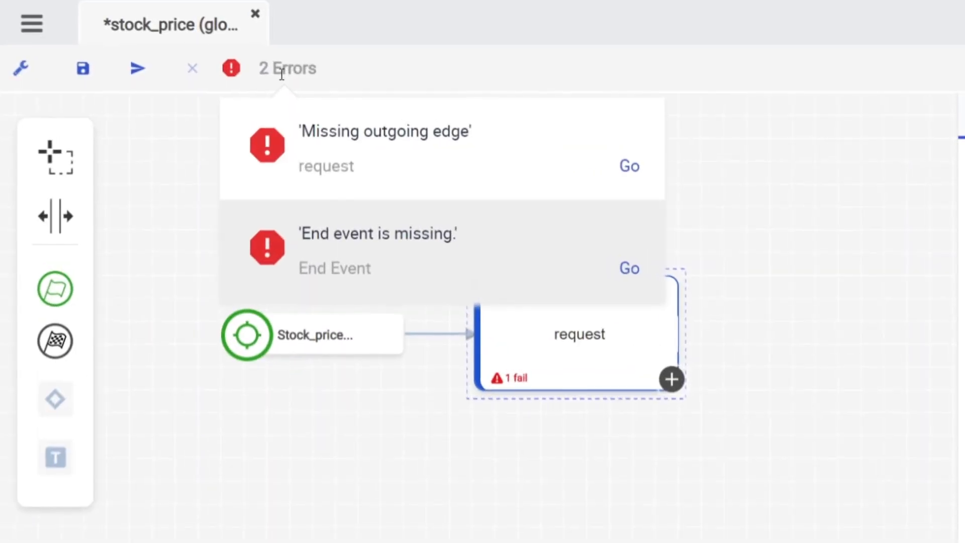
pyautogui.moveTo(586, 208)
pyautogui.write('say "hello"')
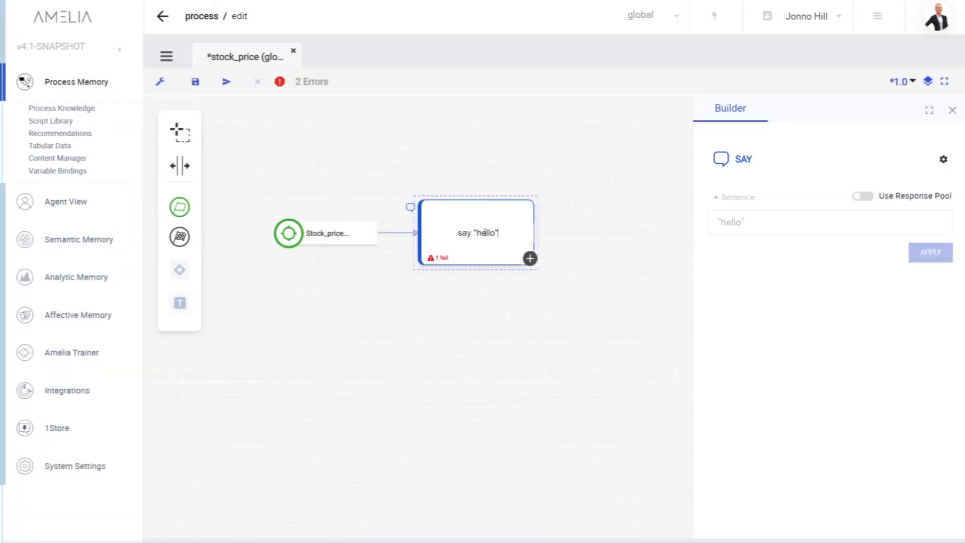
# Select 'hello' in the say task and apply bold styling
pyautogui.doubleClick(483, 233)
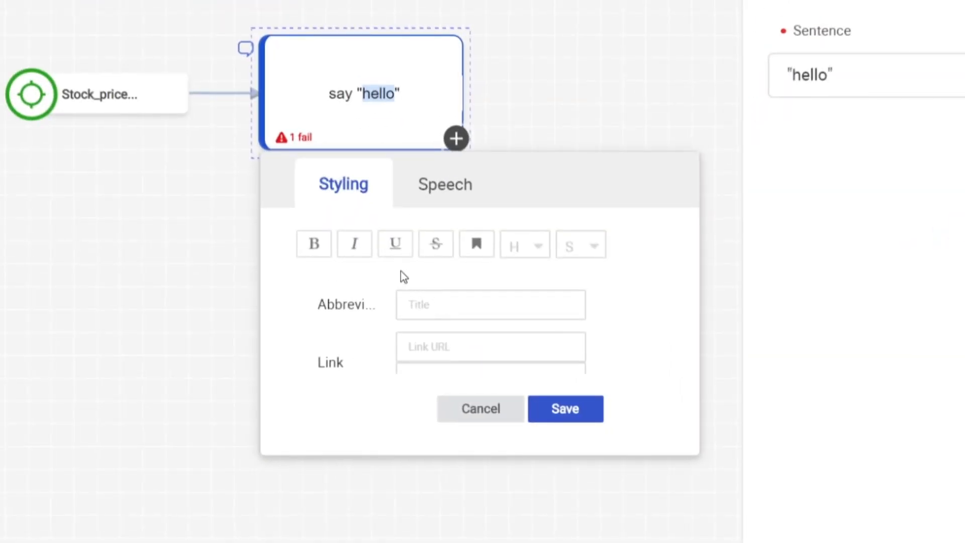
pyautogui.click(313, 244)
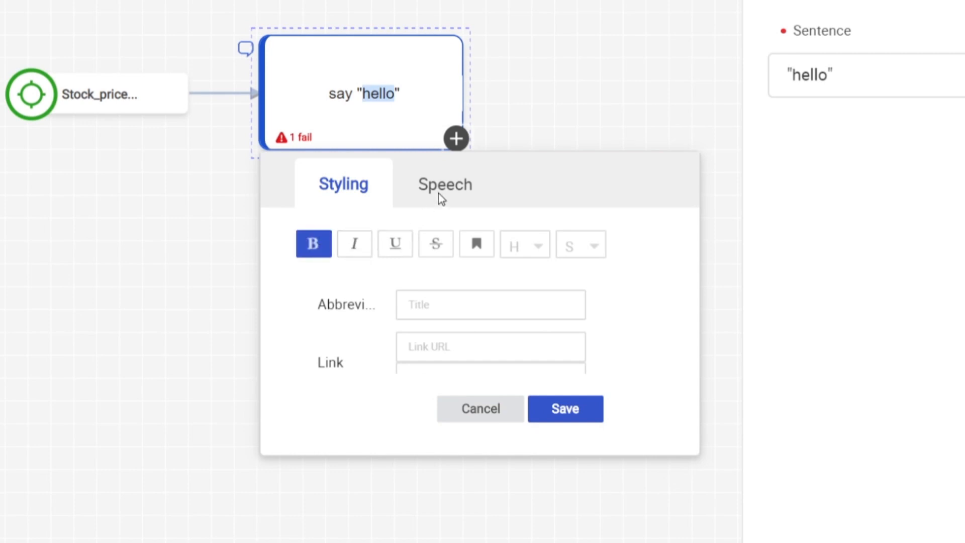